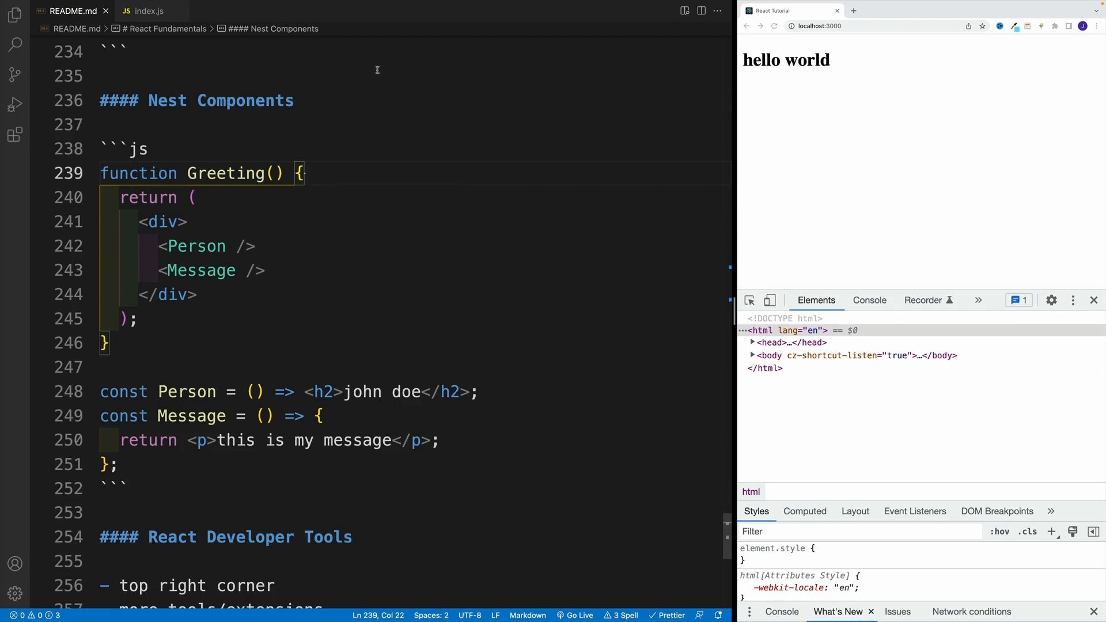
- Switch the editor from README.md to the index.js source file
{"action": "left_click", "coordinate": [141, 320]}
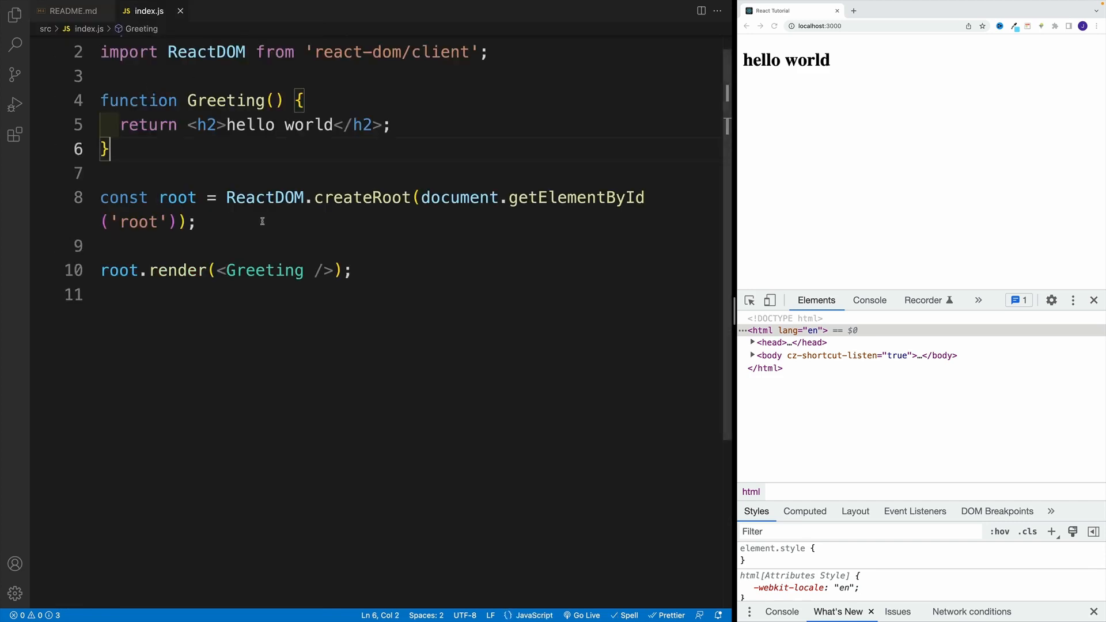
{"action": "mouse_move", "coordinate": [199, 134]}
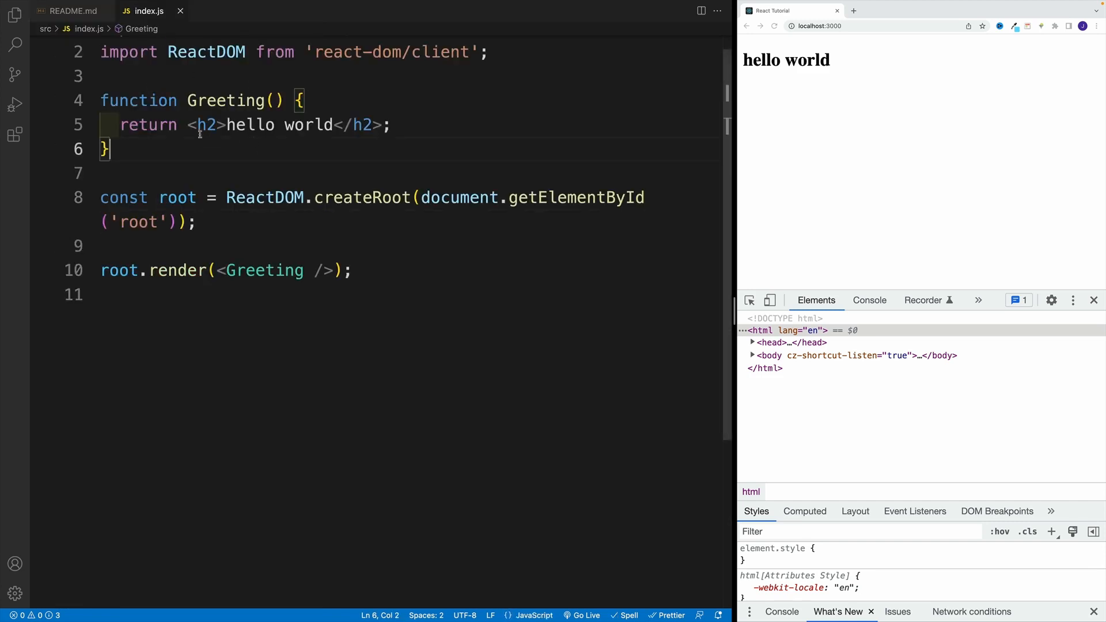
- Replace the hello world h2 with a div containing an h2 'john doe'
{"action": "left_click_drag", "start_coordinate": [188, 125], "coordinate": [382, 124]}
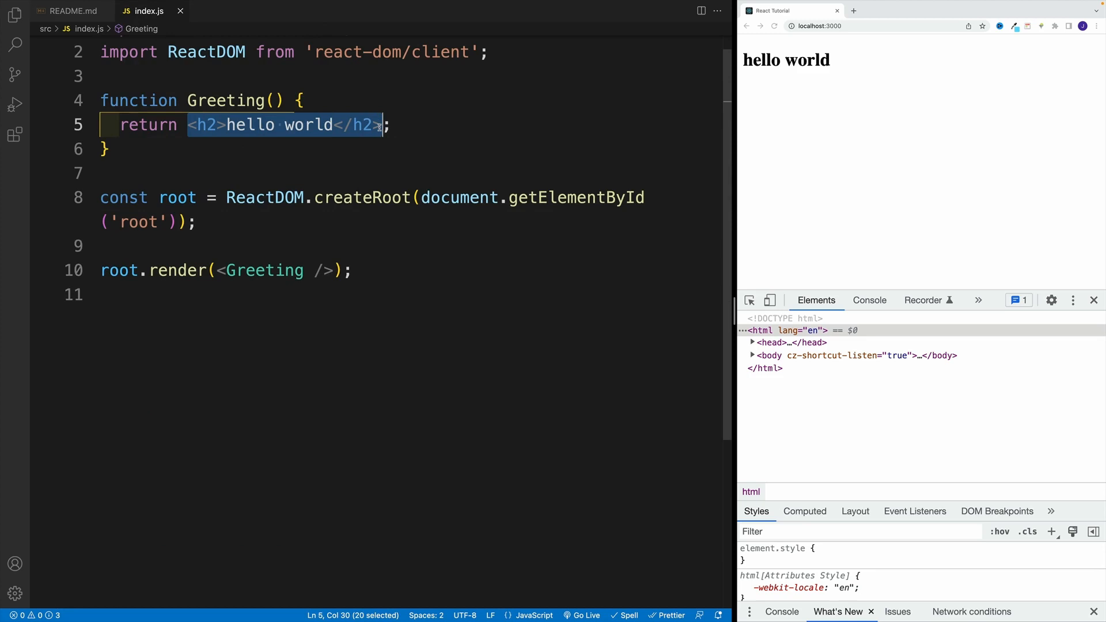
{"action": "key", "text": "Delete"}
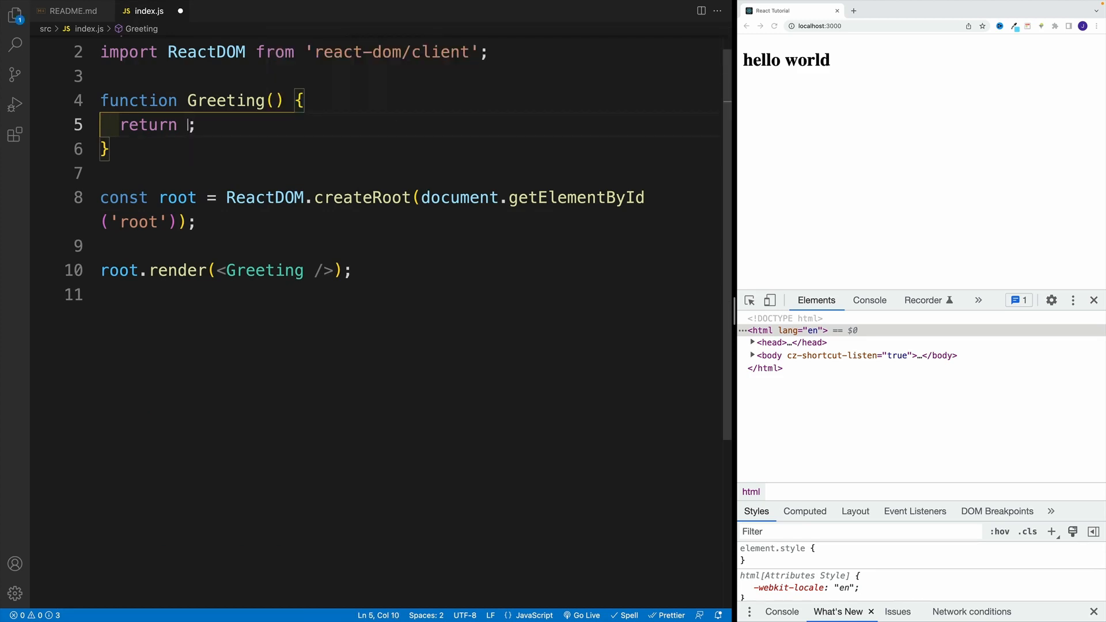
{"action": "type", "text": "div"}
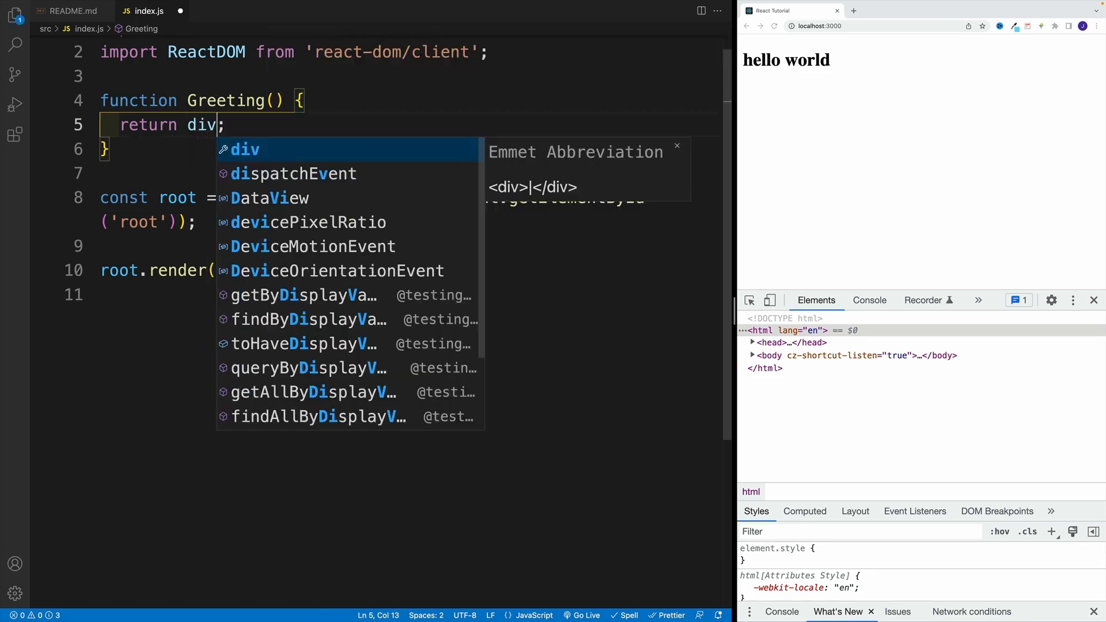
{"action": "key", "text": "Tab"}
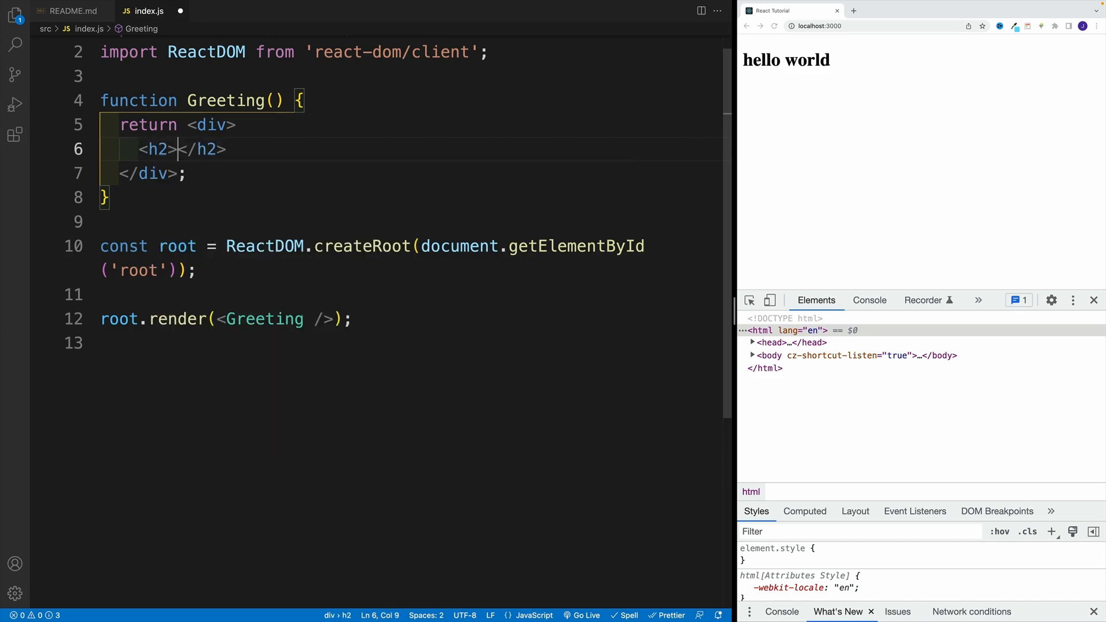
{"action": "type", "text": "john doe"}
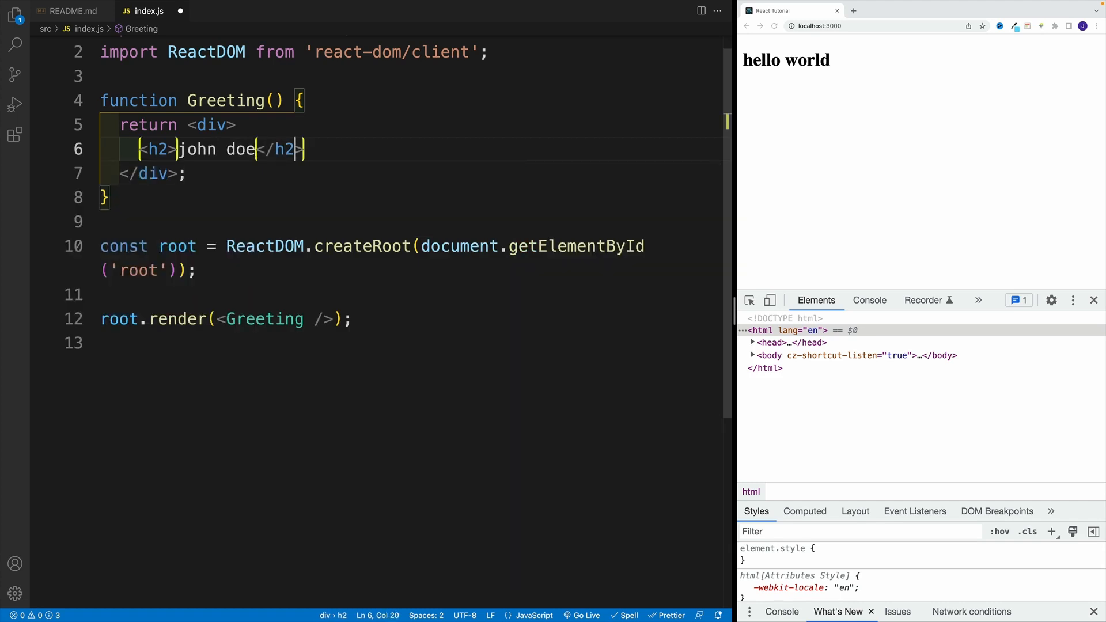
- Add a paragraph 'this is my message' inside the div and wrap the return in parentheses
{"action": "type", "text": "<p></p>"}
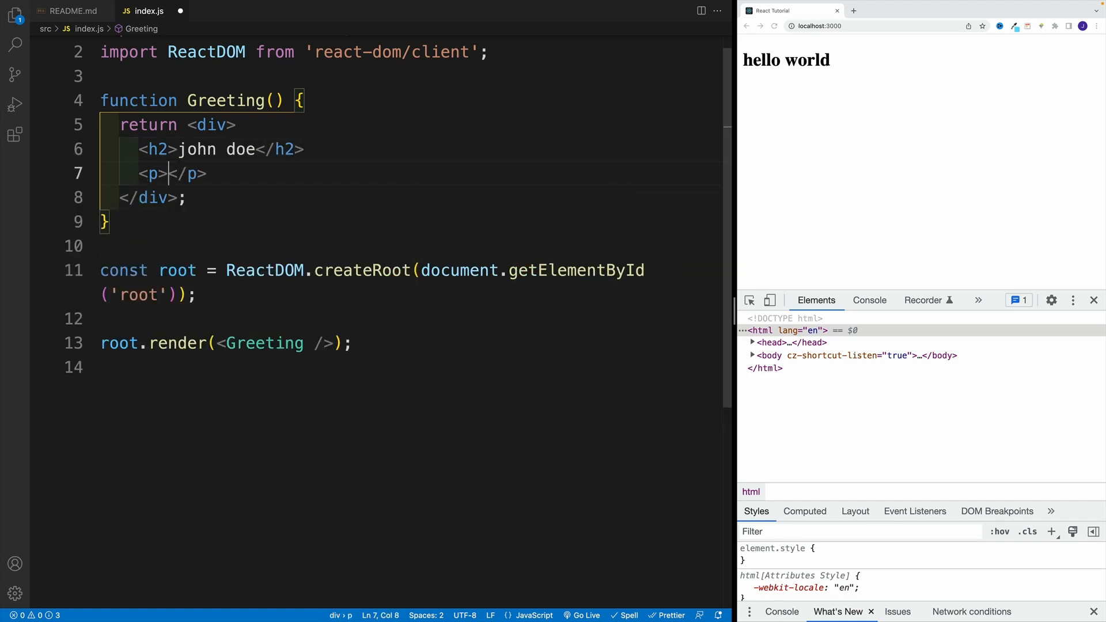
{"action": "type", "text": "this is m"}
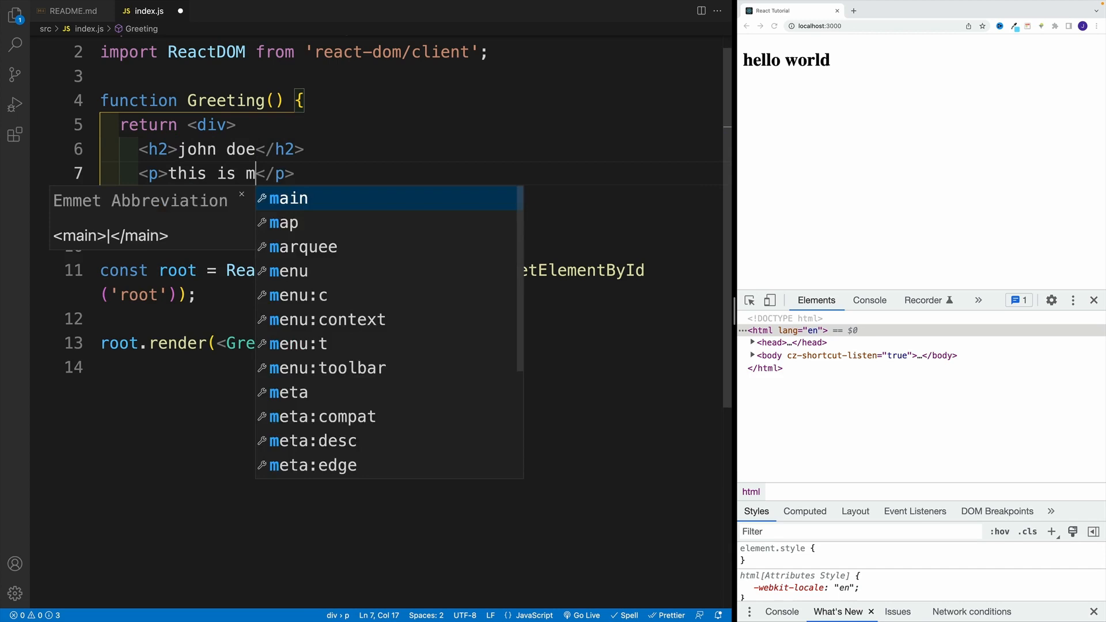
{"action": "type", "text": "y message"}
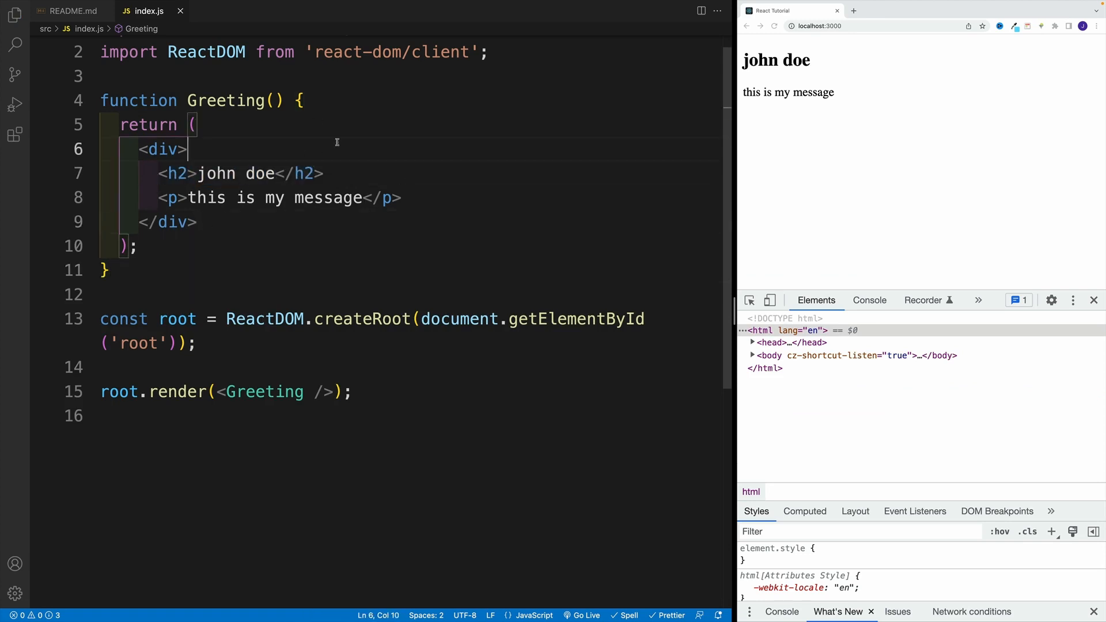
{"action": "left_click", "coordinate": [139, 245]}
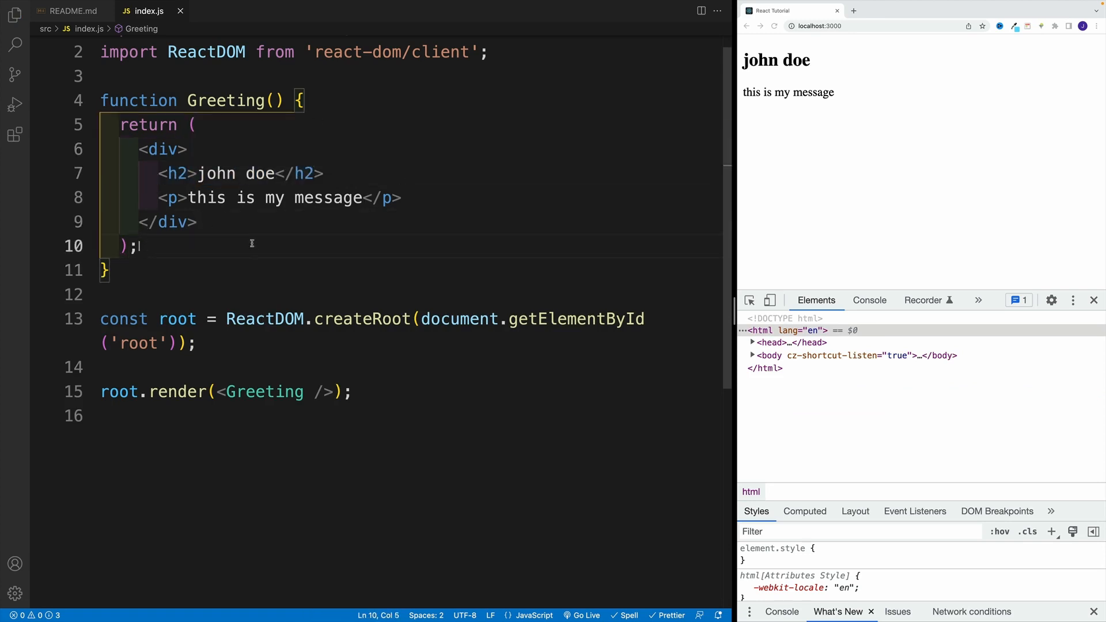
{"action": "left_click", "coordinate": [148, 174]}
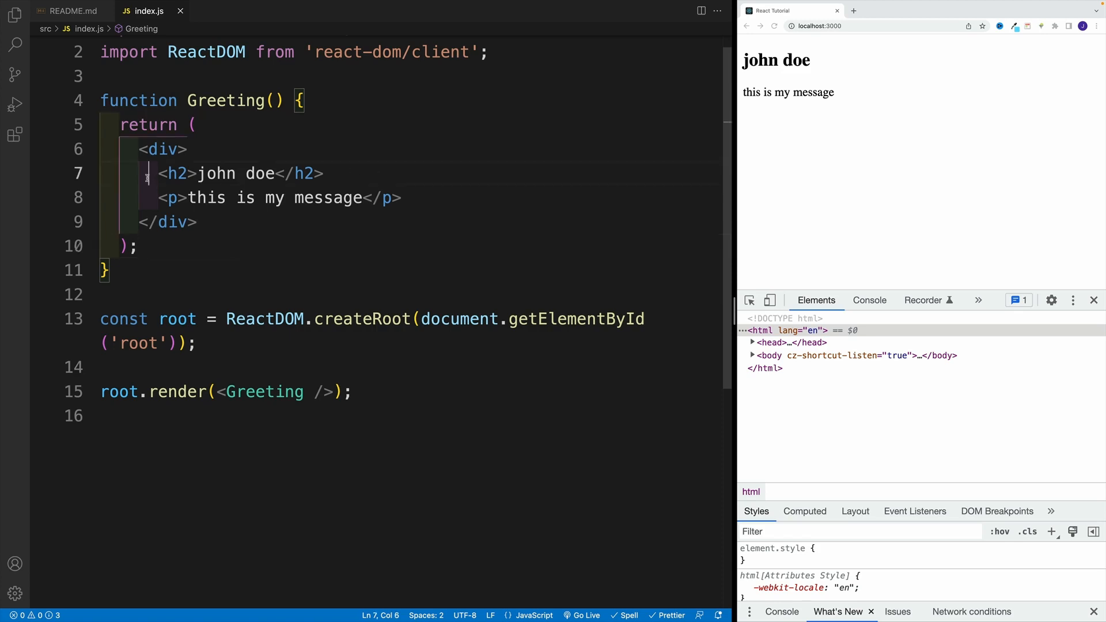
{"action": "left_click", "coordinate": [200, 222]}
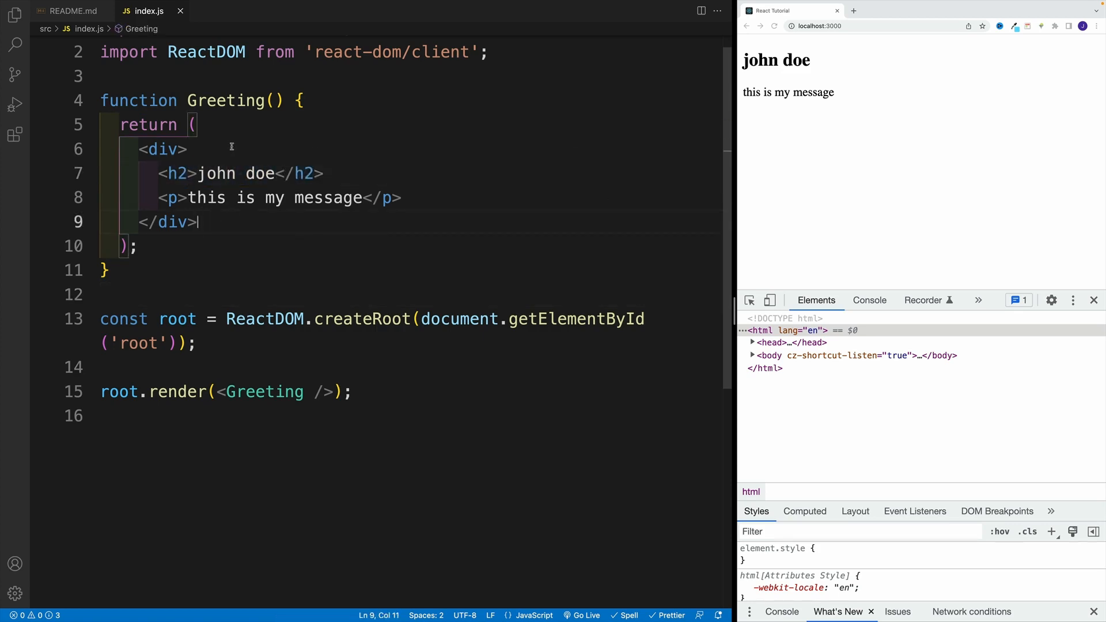
- Declare a new Person arrow function below Greeting and go to the john doe heading to move it in
{"action": "key", "text": "Enter"}
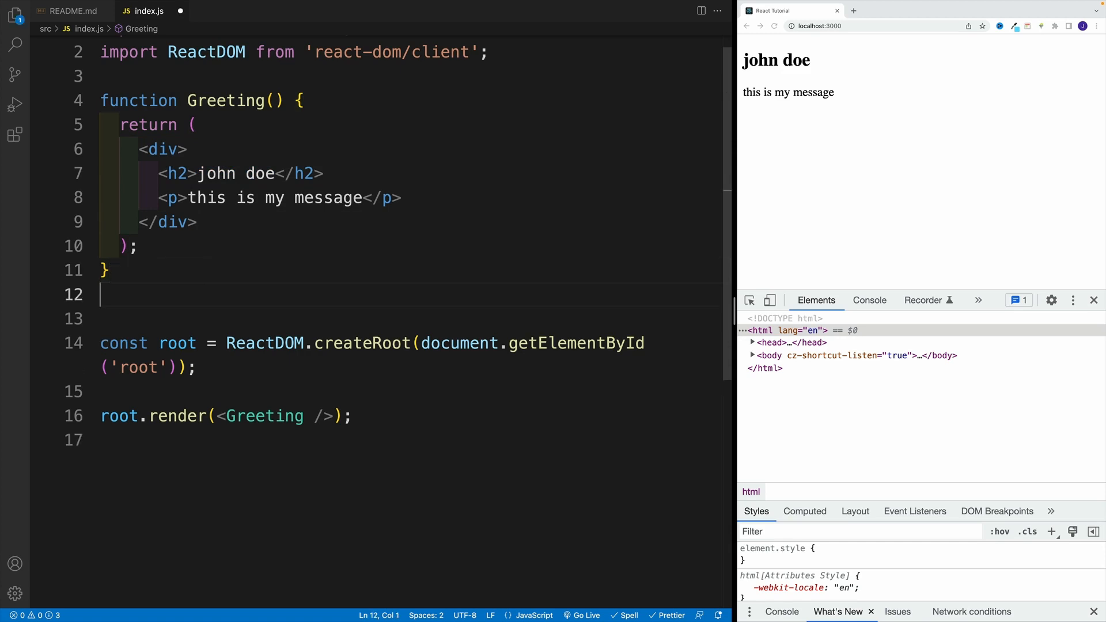
{"action": "type", "text": "1"}
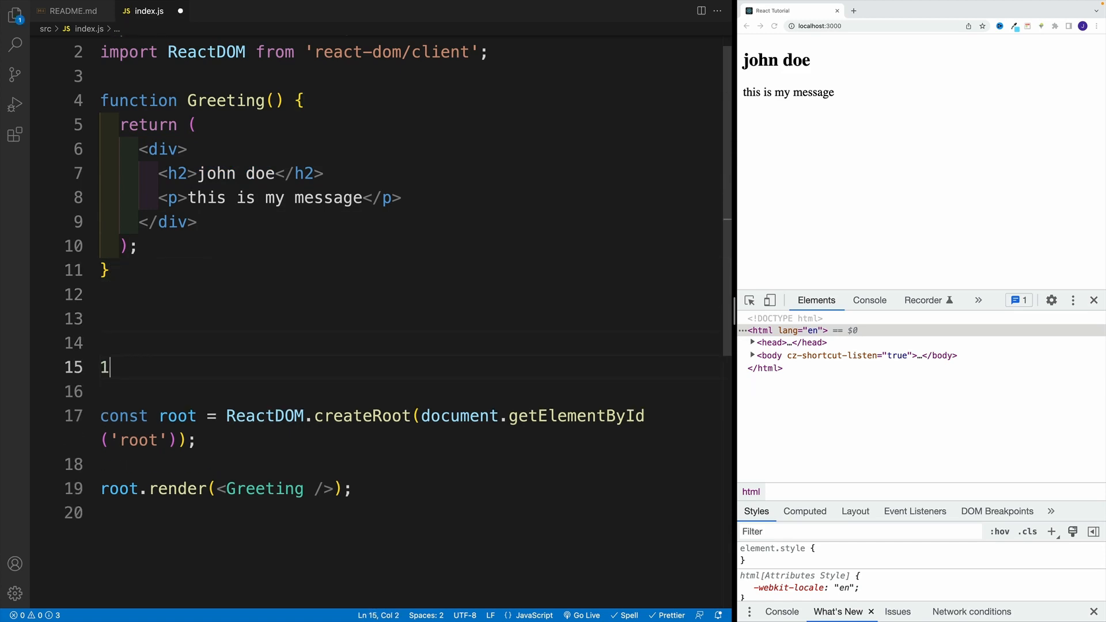
{"action": "key", "text": "Backspace"}
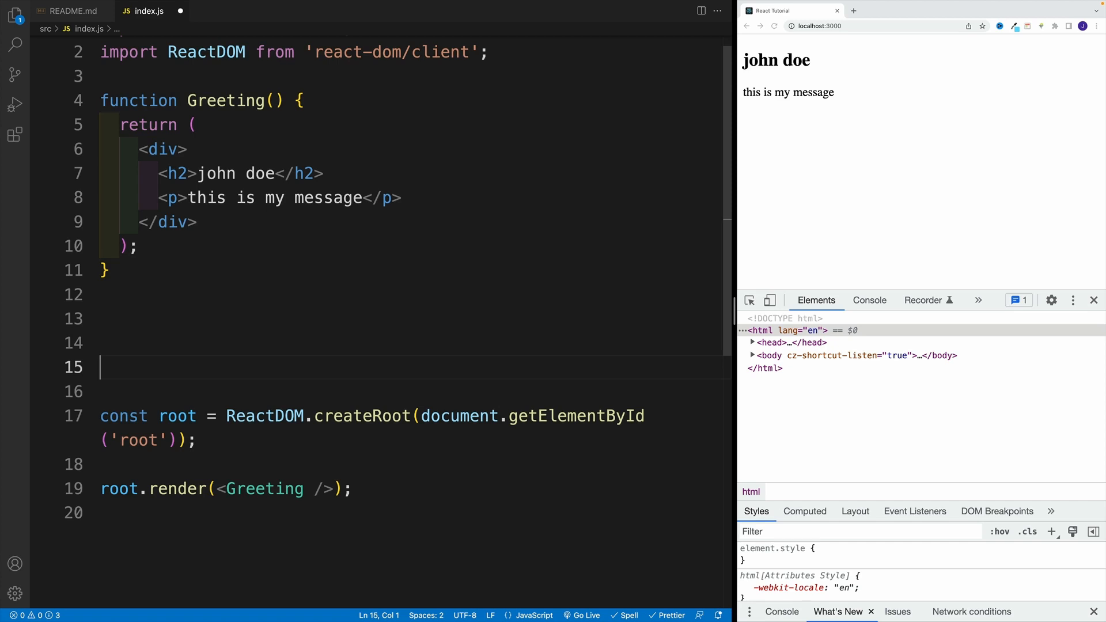
{"action": "type", "text": "const Perso"}
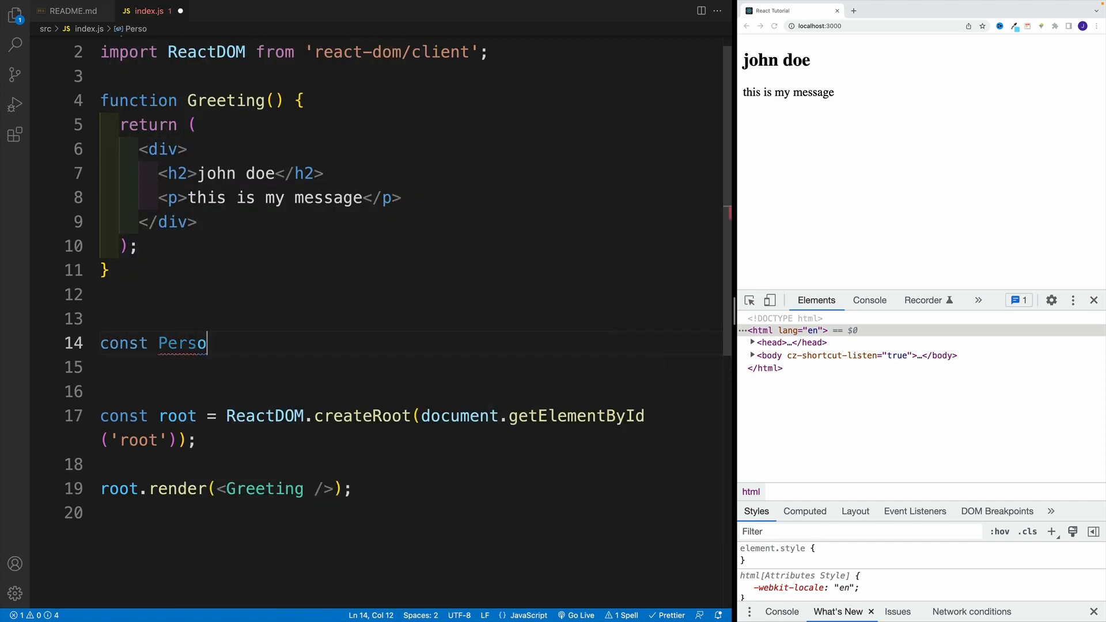
{"action": "type", "text": "n = ()"}
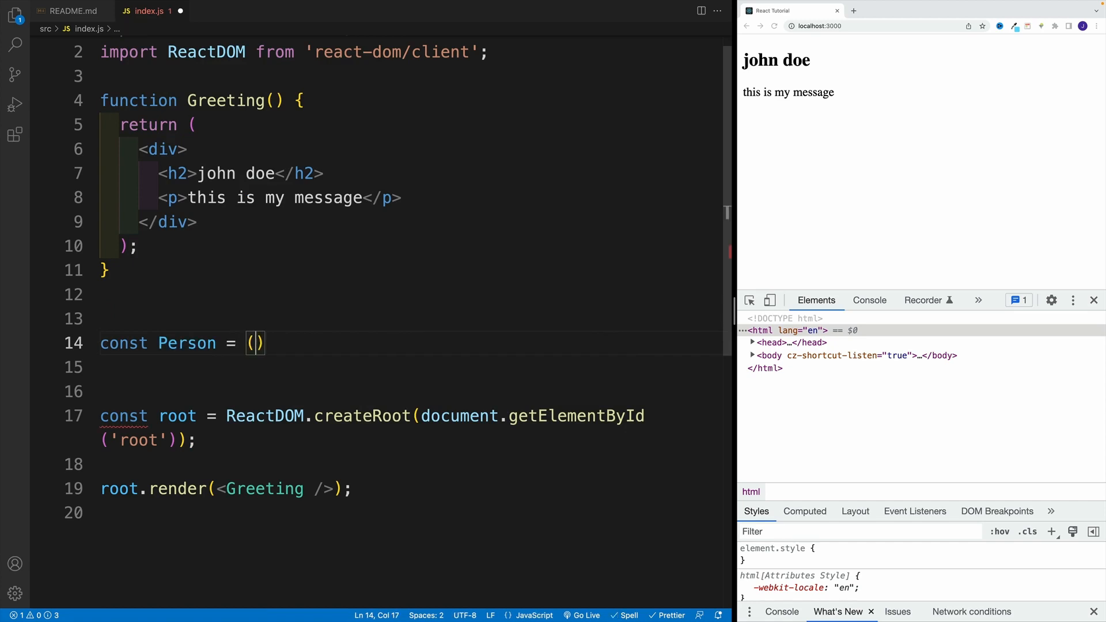
{"action": "type", "text": "="}
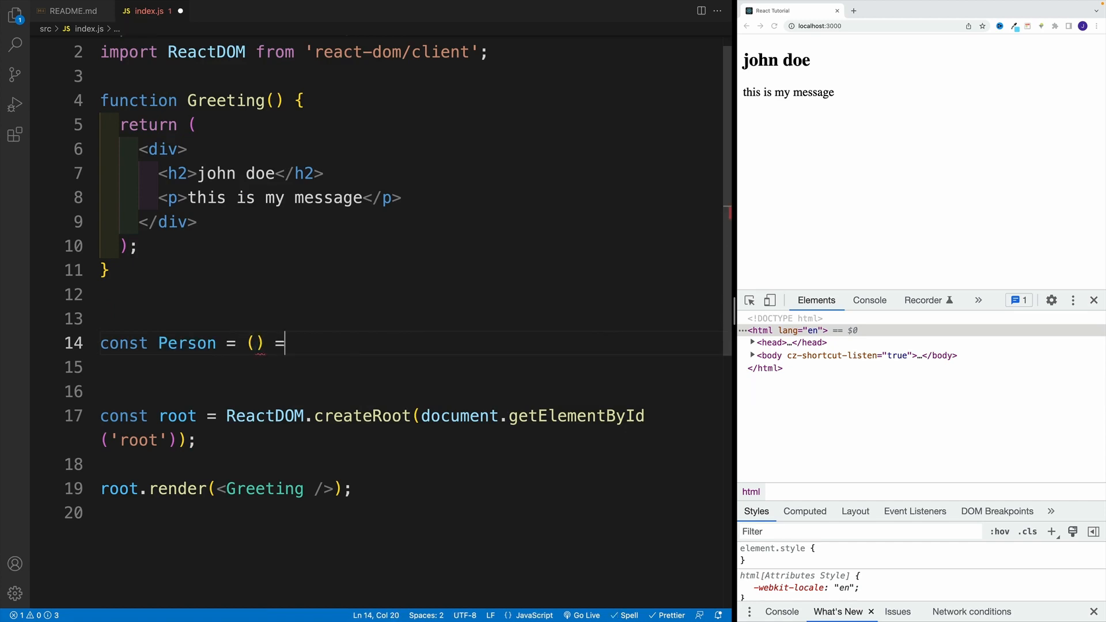
{"action": "type", "text": ">"}
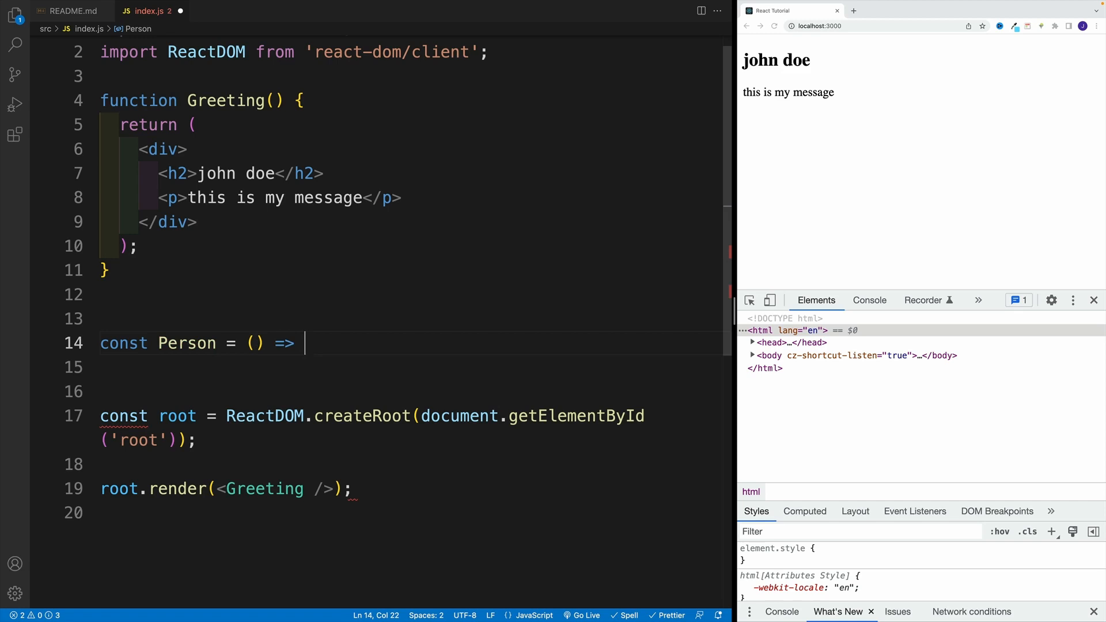
{"action": "left_click", "coordinate": [160, 174]}
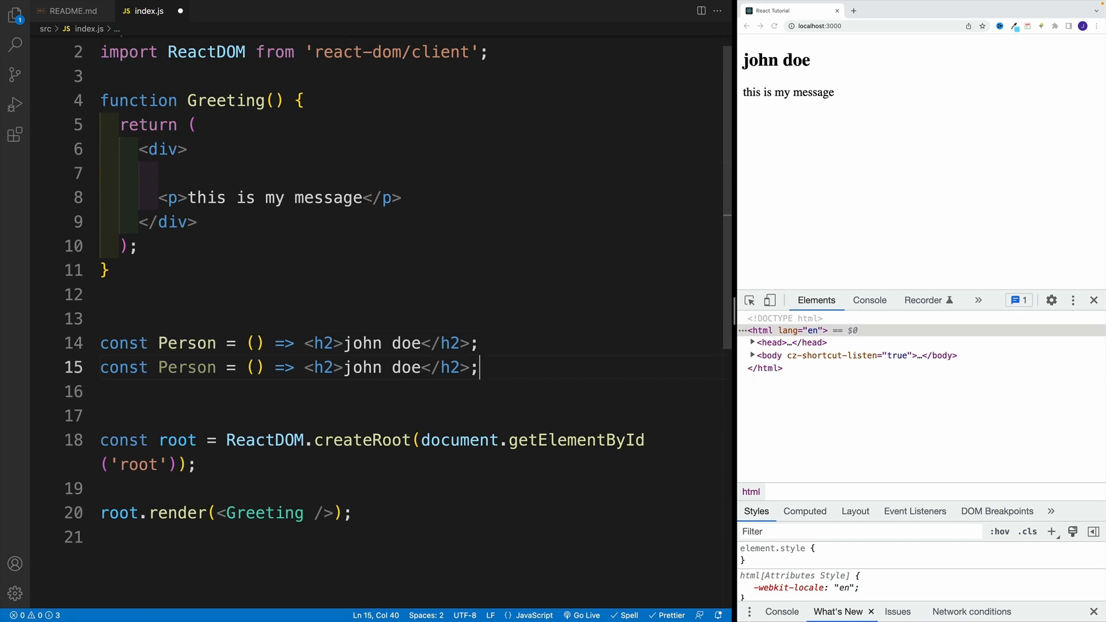
- Rename the duplicate to Message and give it a block body that returns the message paragraph
{"action": "double_click", "coordinate": [187, 367]}
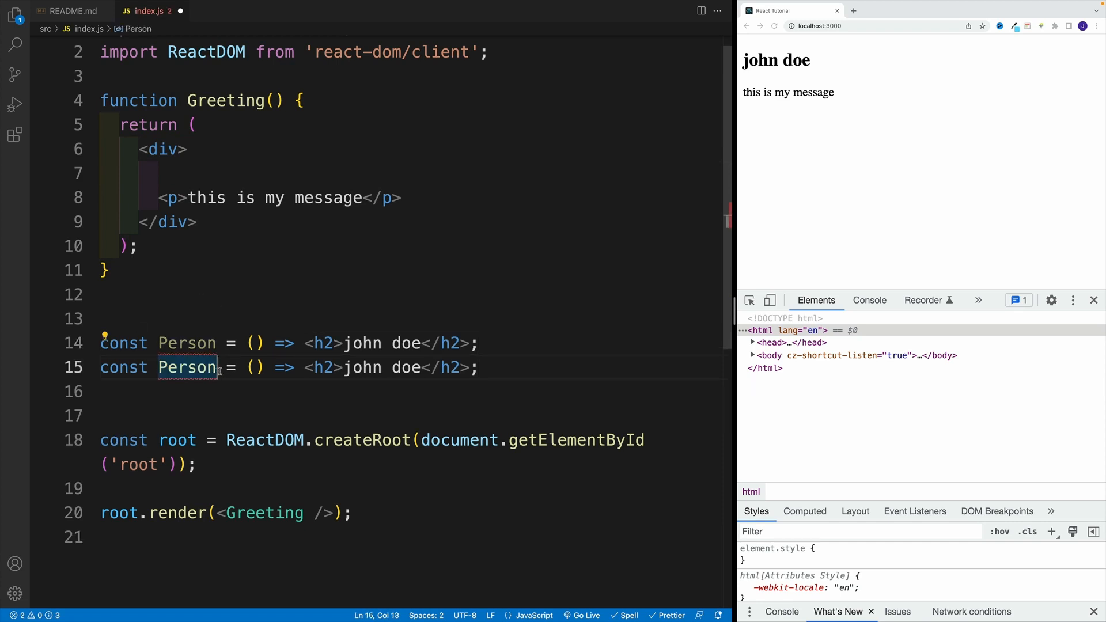
{"action": "type", "text": "Me"}
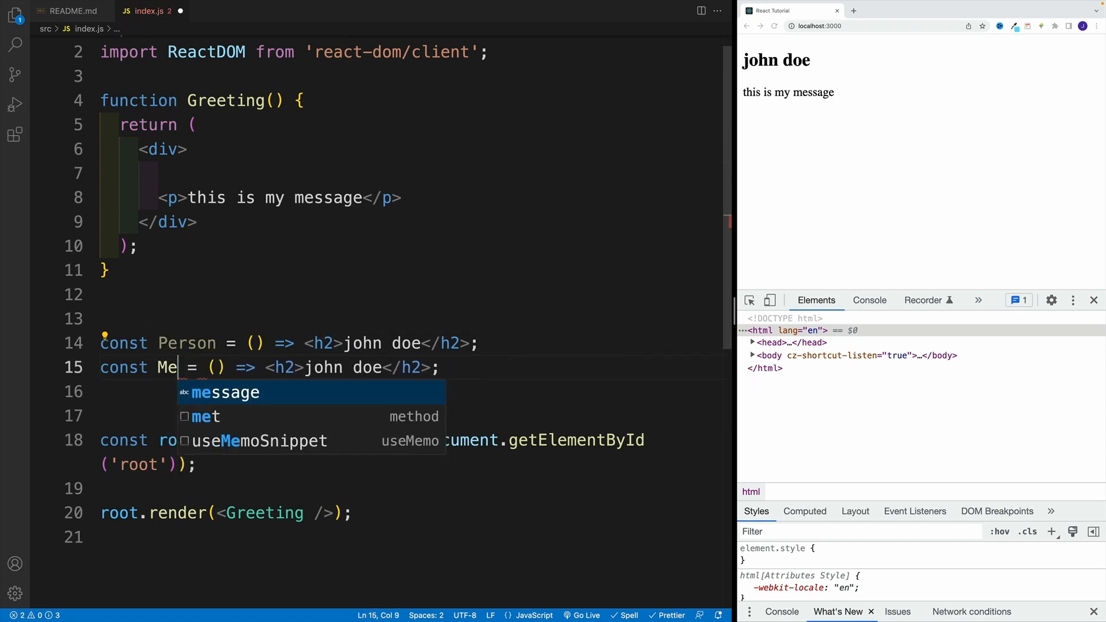
{"action": "type", "text": "ssage"}
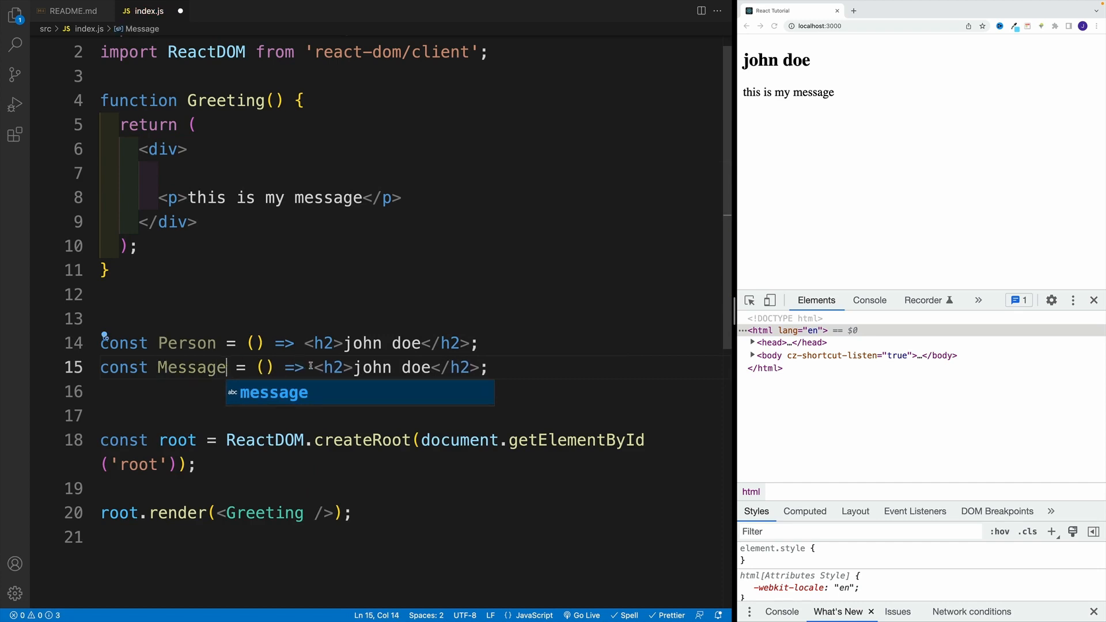
{"action": "type", "text": "{}"}
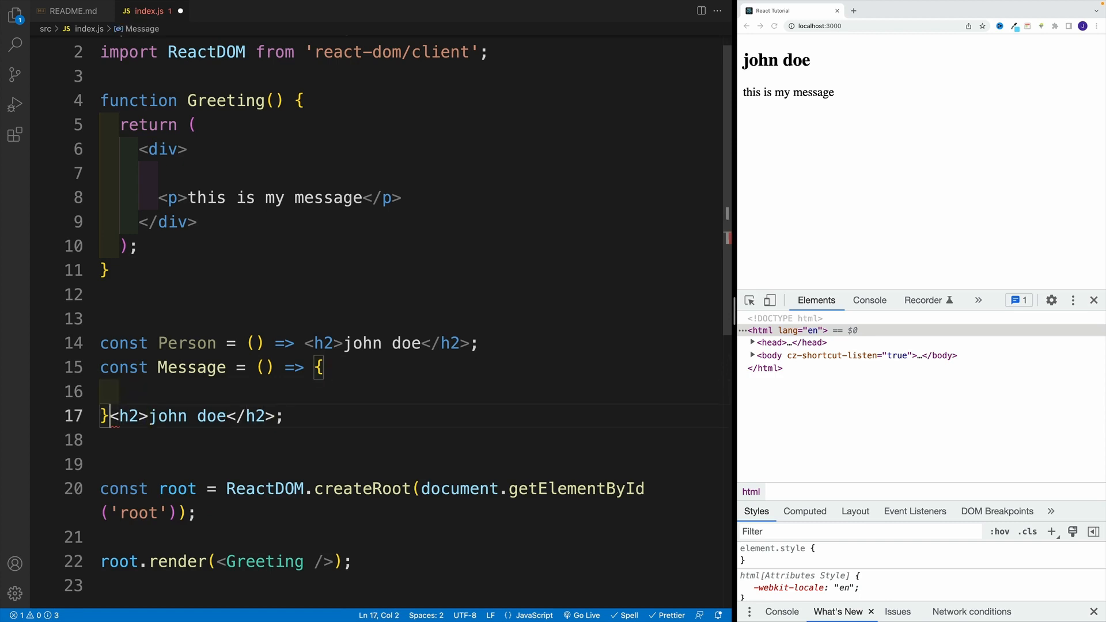
{"action": "key", "text": "Enter"}
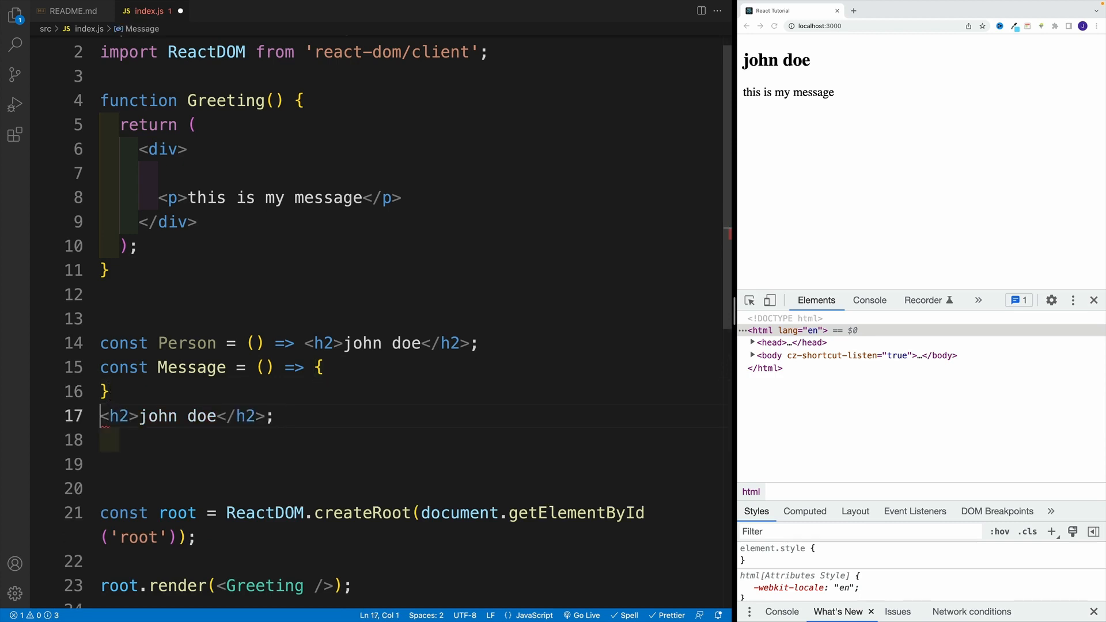
{"action": "key", "text": "Enter"}
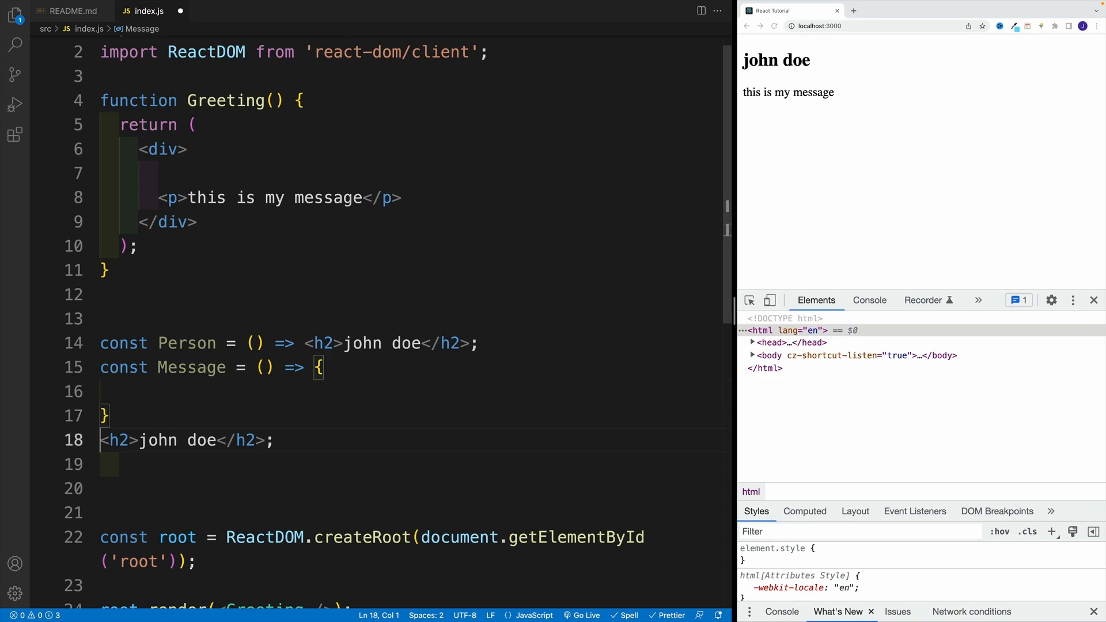
{"action": "type", "text": "reti"}
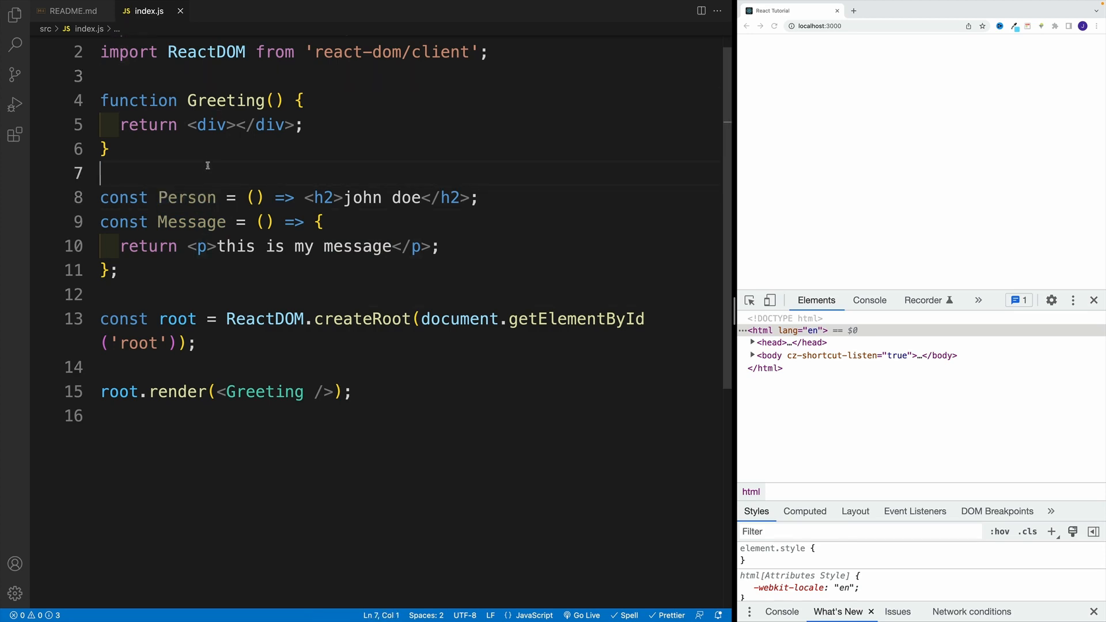
- Split Greeting's empty div onto separate lines to hold child components
{"action": "left_click", "coordinate": [166, 197]}
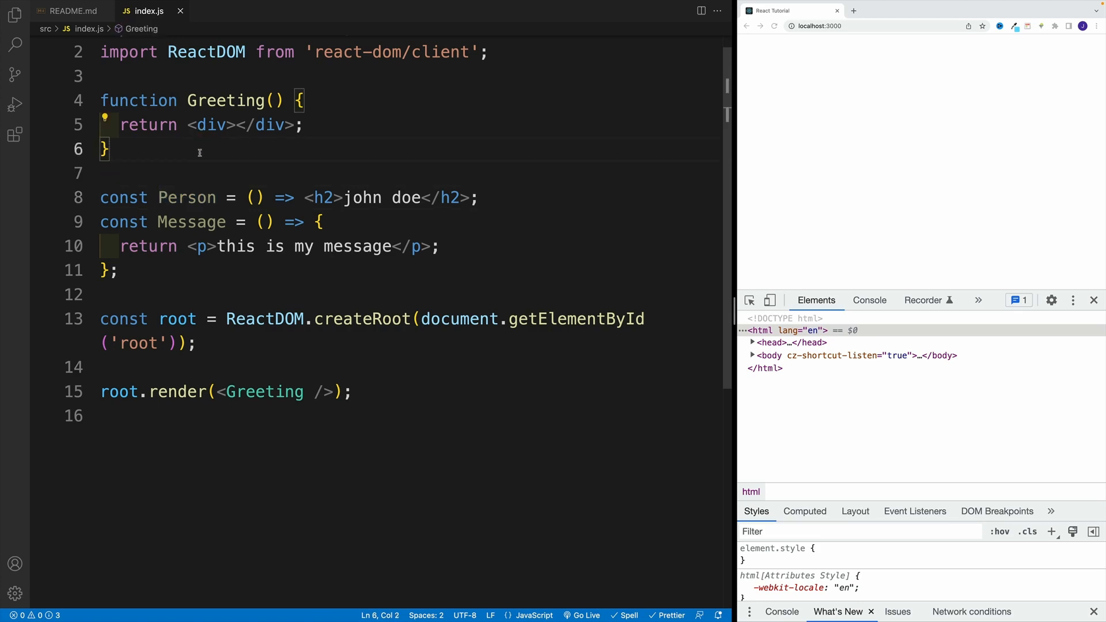
{"action": "double_click", "coordinate": [208, 124]}
{"action": "type", "text": "<"}
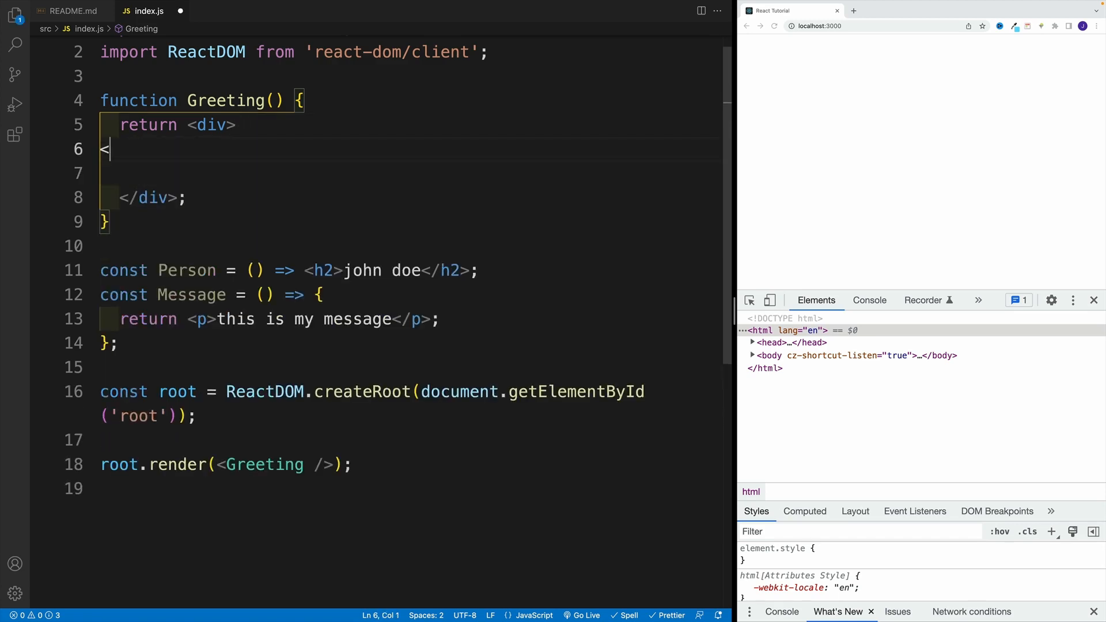
- Place <Person/> and <Message/> inside Greeting's div so john doe and the message render
{"action": "type", "text": "Person"}
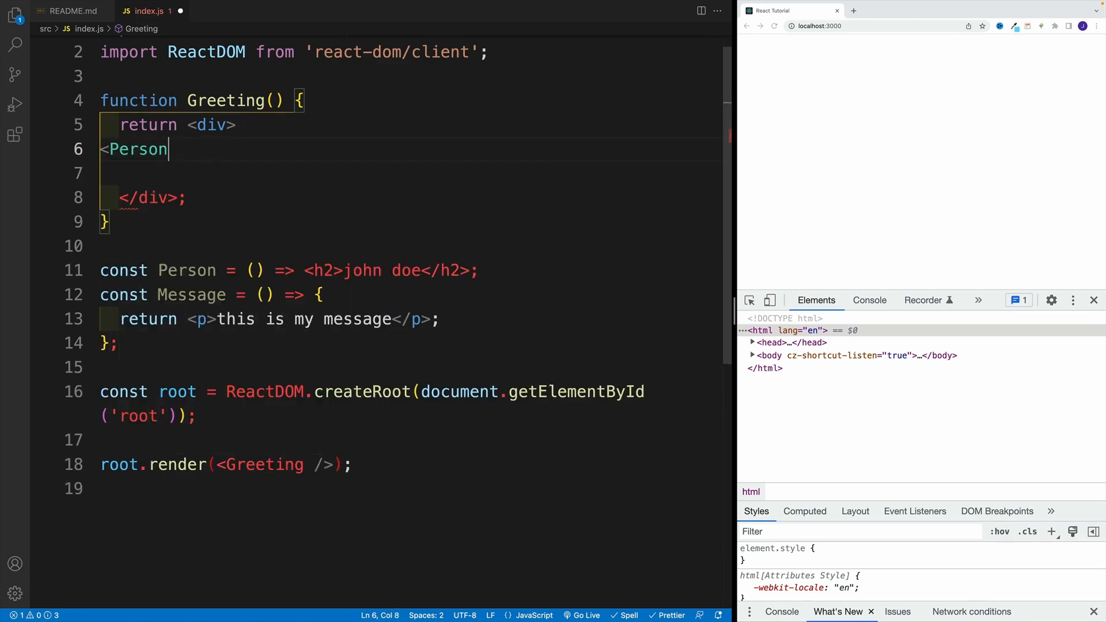
{"action": "type", "text": "/>"}
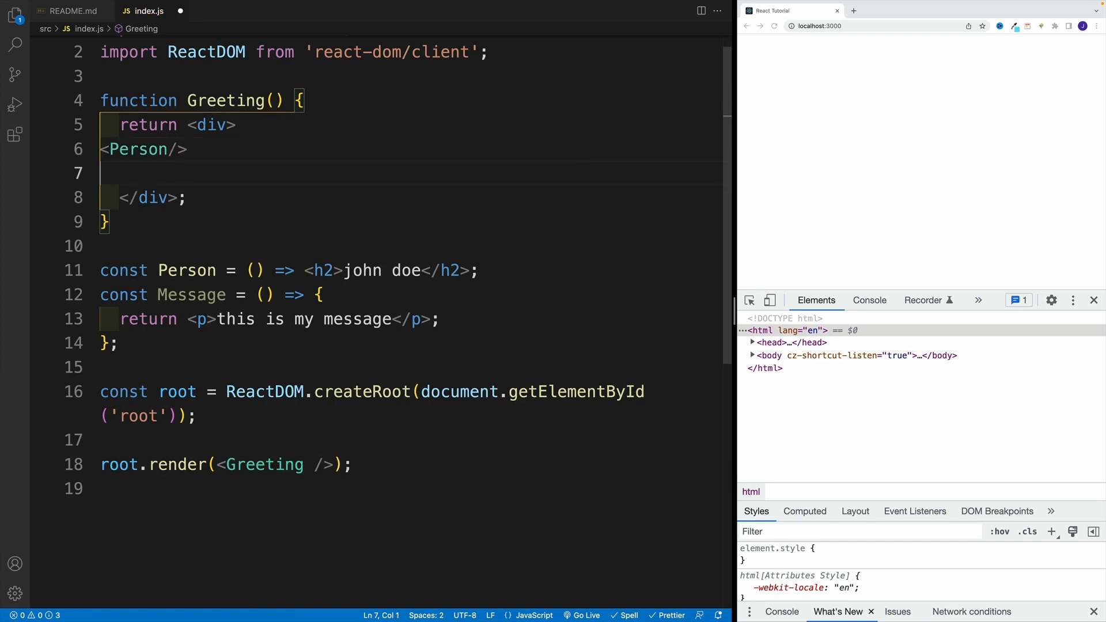
{"action": "type", "text": "<"}
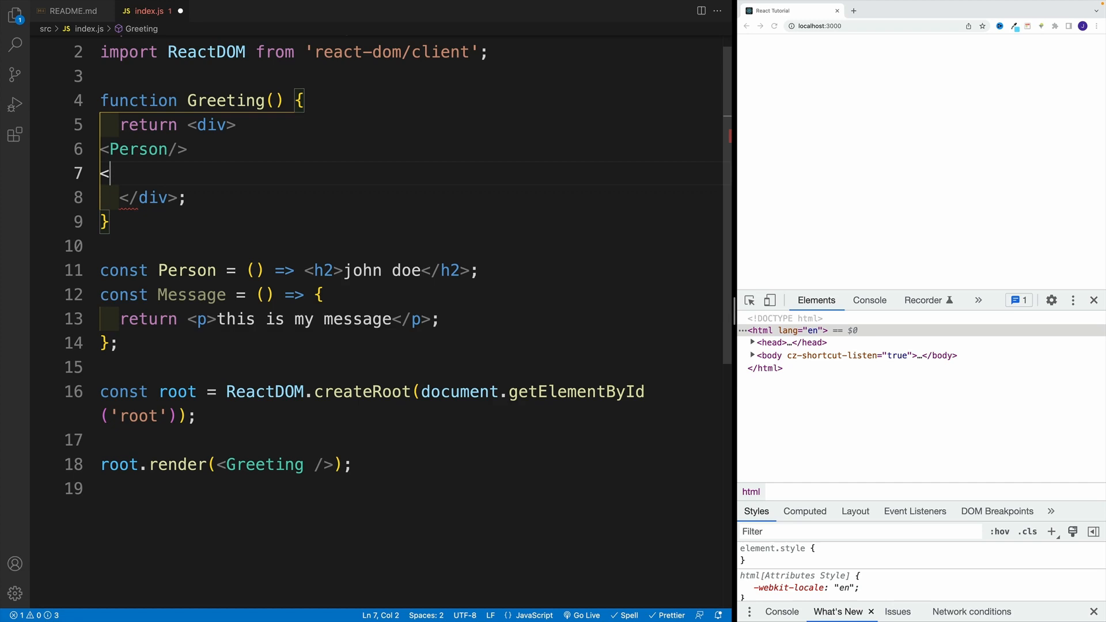
{"action": "type", "text": "Message"}
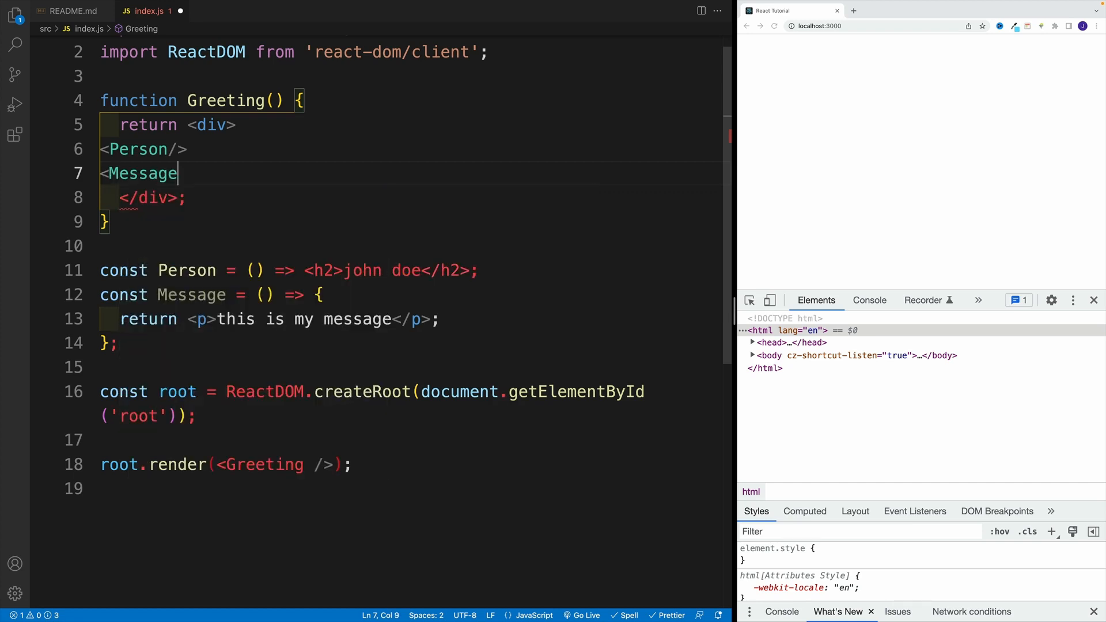
{"action": "type", "text": "/>"}
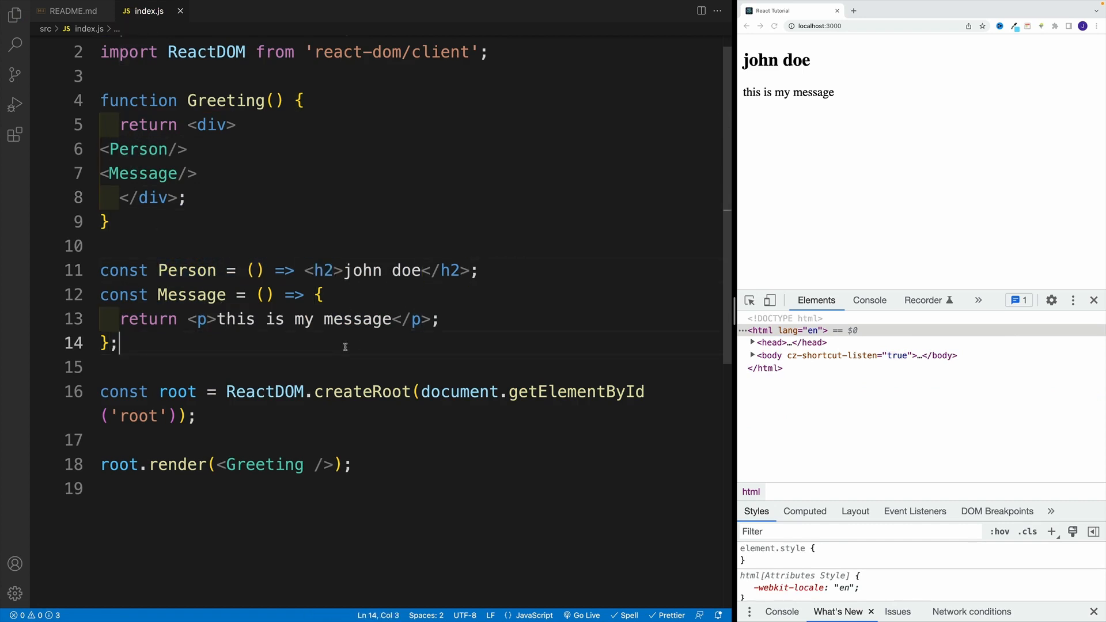
{"action": "mouse_move", "coordinate": [130, 363]}
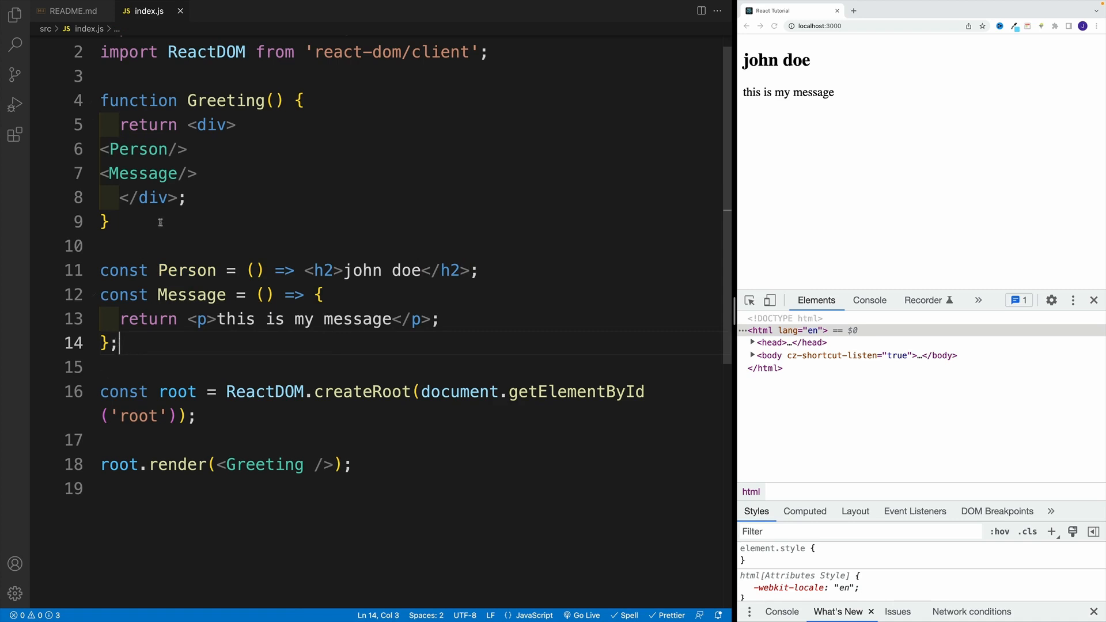
{"action": "left_click_drag", "start_coordinate": [302, 270], "coordinate": [466, 269]}
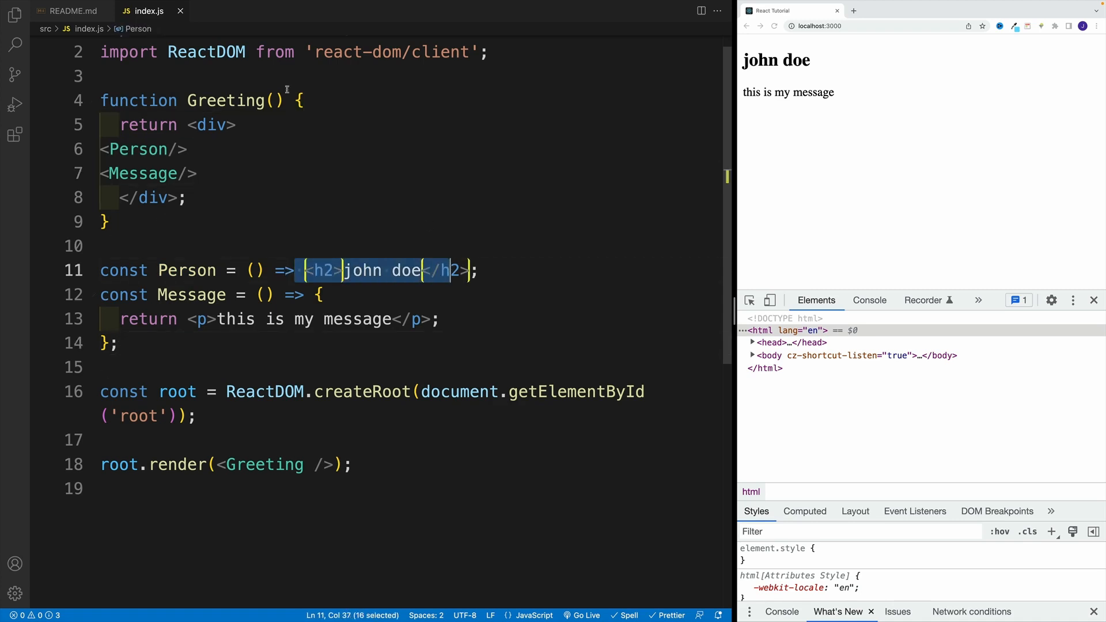
{"action": "double_click", "coordinate": [143, 174]}
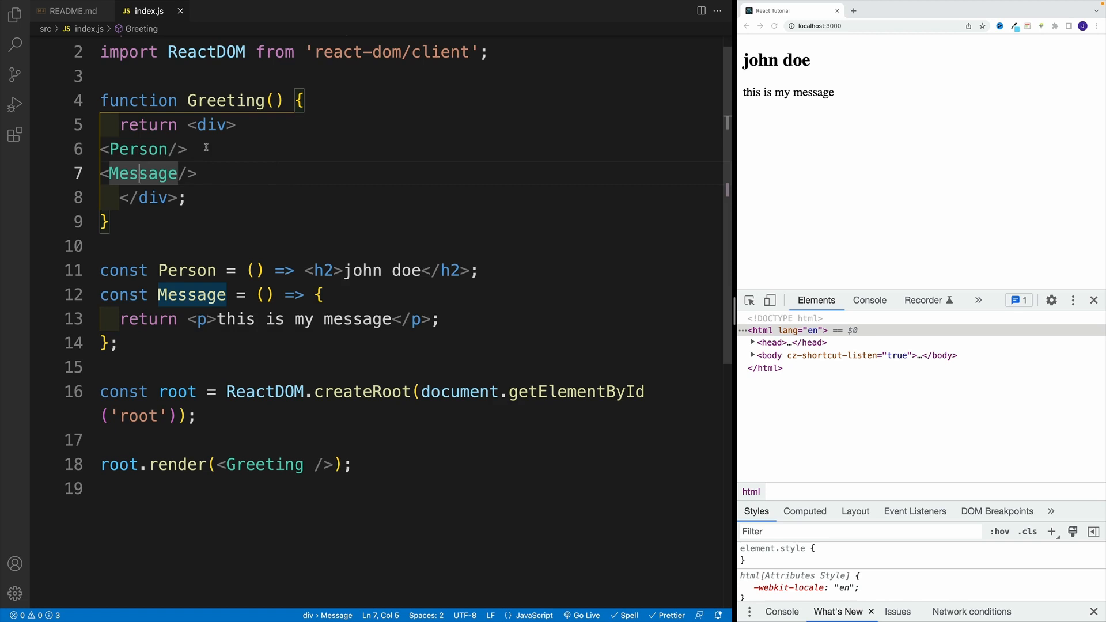